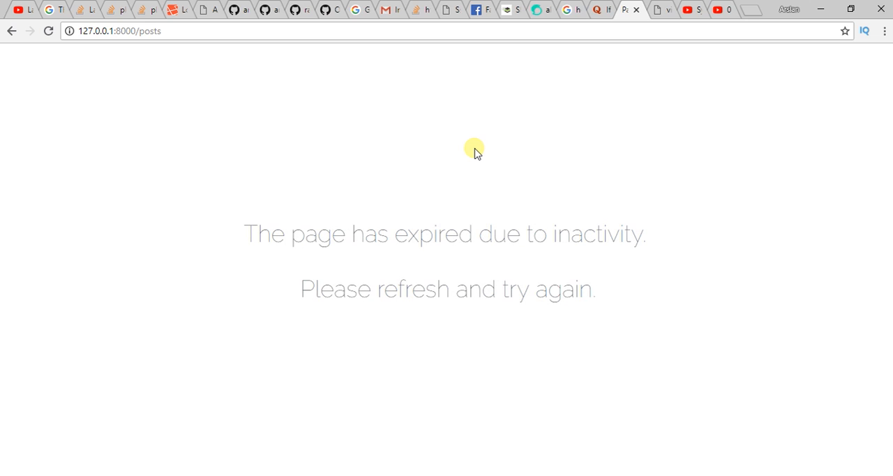
{"action": "mouse_move", "coordinate": [293, 160]}
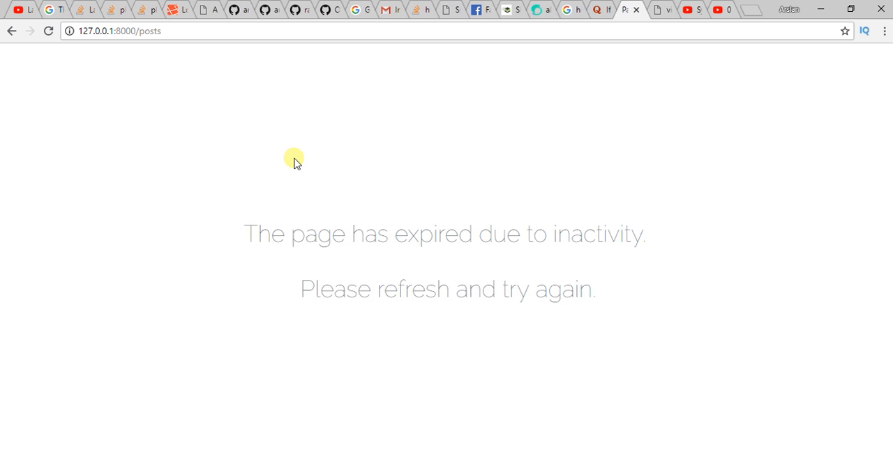
{"action": "mouse_move", "coordinate": [433, 176]}
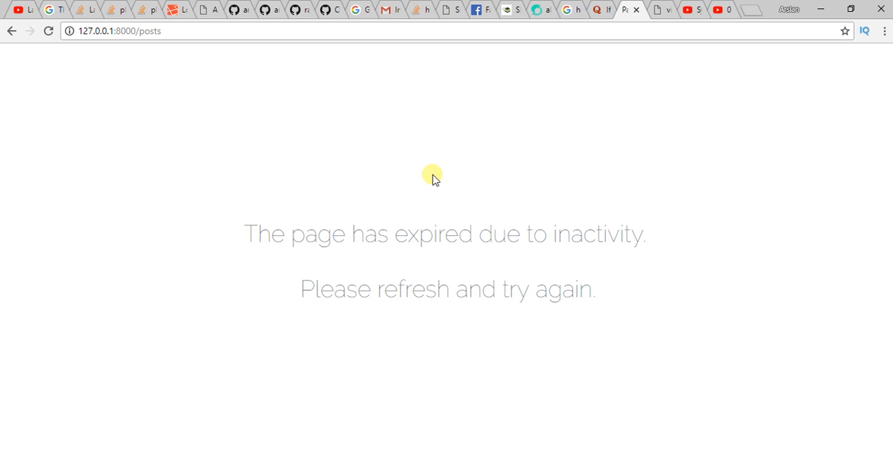
{"action": "mouse_move", "coordinate": [441, 296]}
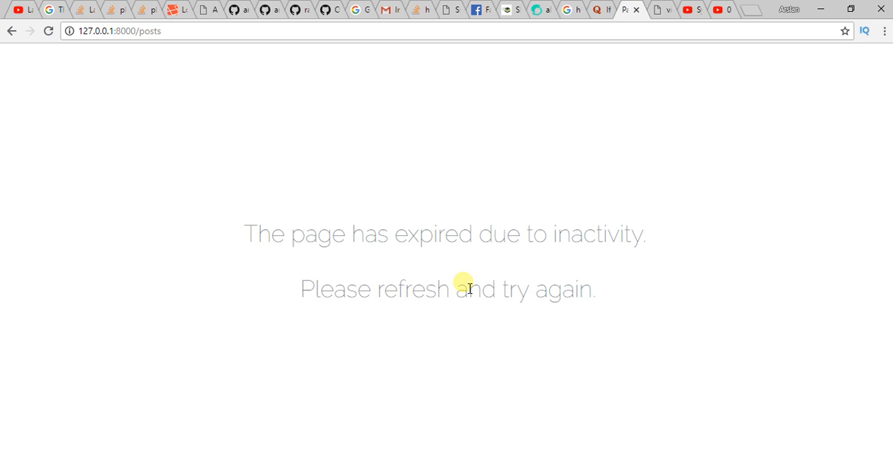
{"action": "mouse_move", "coordinate": [547, 288]}
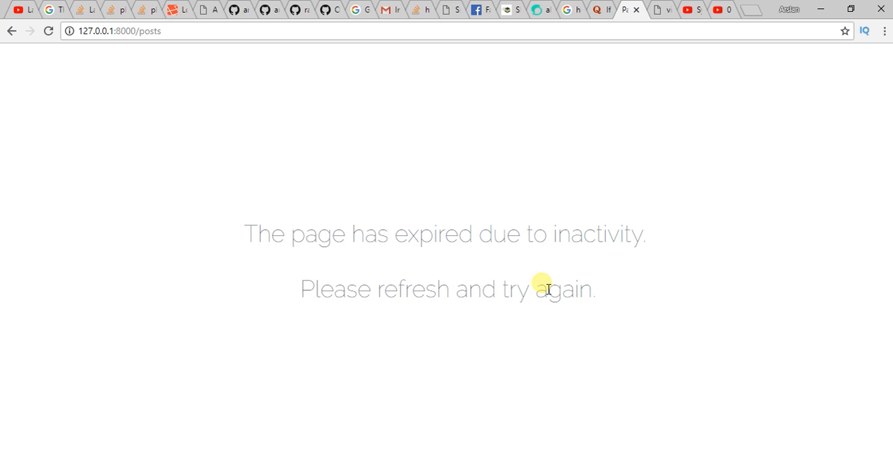
{"action": "mouse_move", "coordinate": [441, 341]}
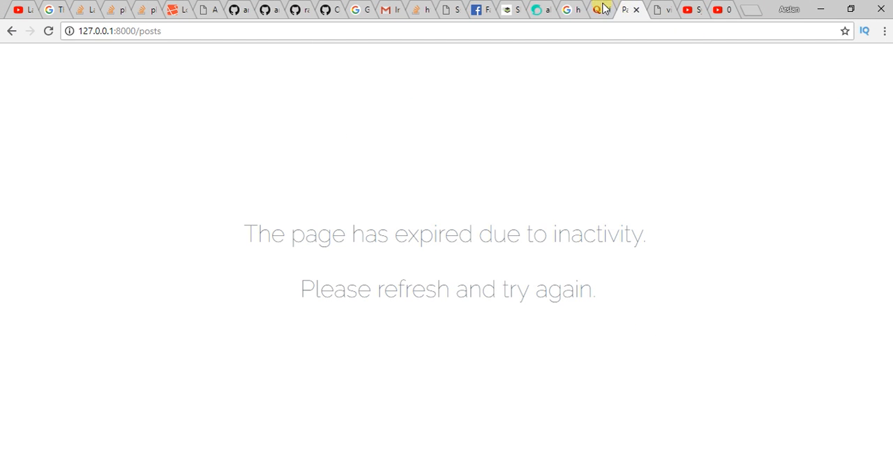
Step: Return to the create-post form, enter body 'asdsa' and submit the post
{"action": "left_click", "coordinate": [600, 9]}
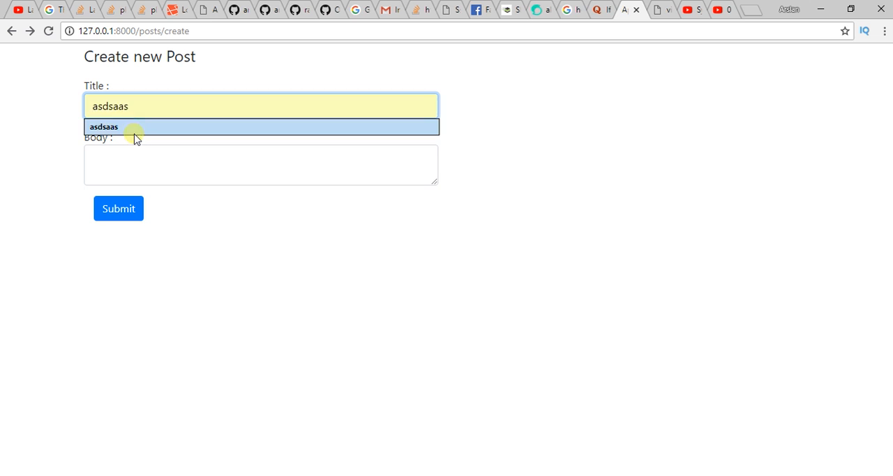
{"action": "left_click", "coordinate": [263, 165]}
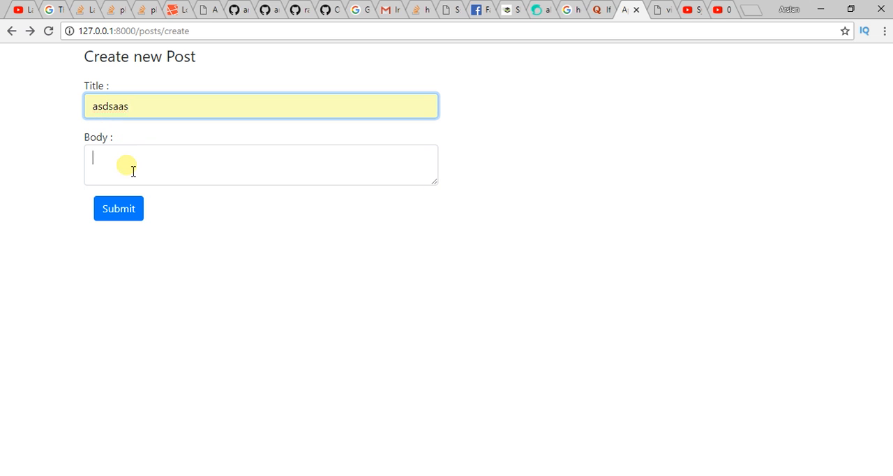
{"action": "type", "text": "asdsa"}
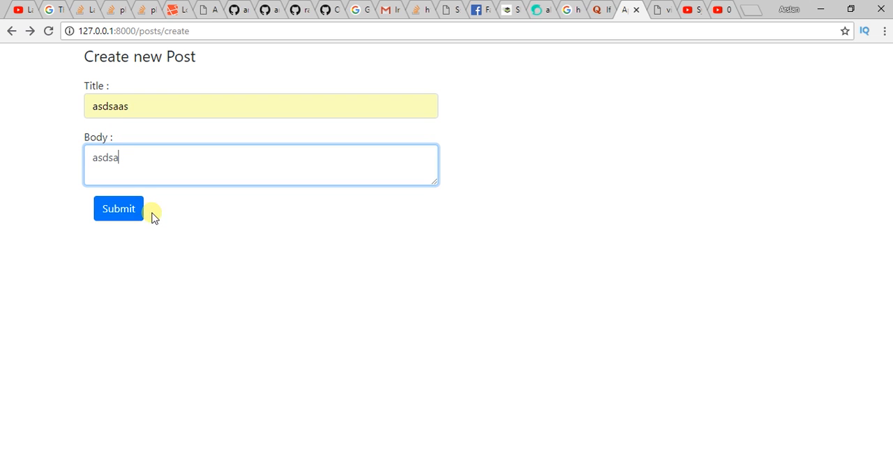
{"action": "left_click", "coordinate": [117, 208]}
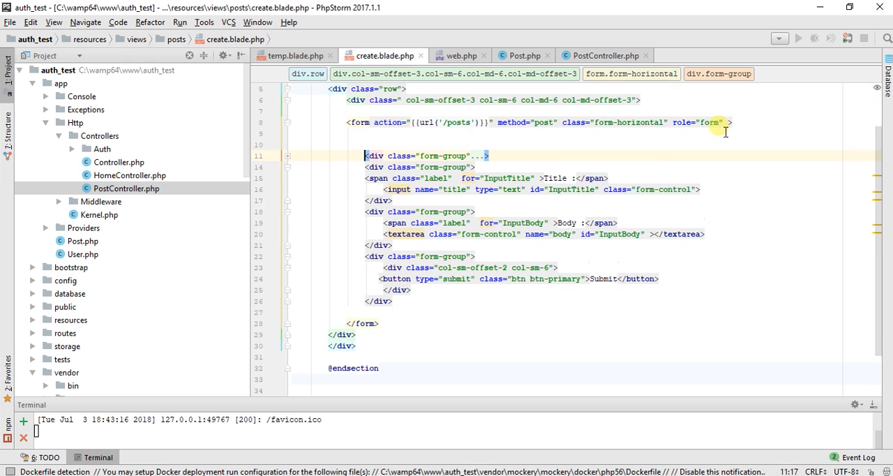
Step: Insert <input type="hidden" name="_token" value="{{ csrf_token() }}"> right after the opening form tag
{"action": "type", "text": "<input type=\"hidden\" name=\"_token\" value=\"{{ csrf_token() }}\">"}
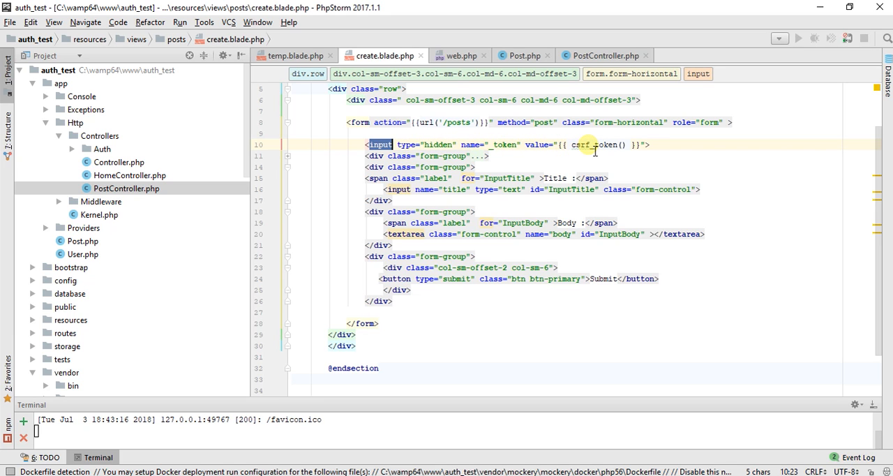
{"action": "mouse_move", "coordinate": [655, 145]}
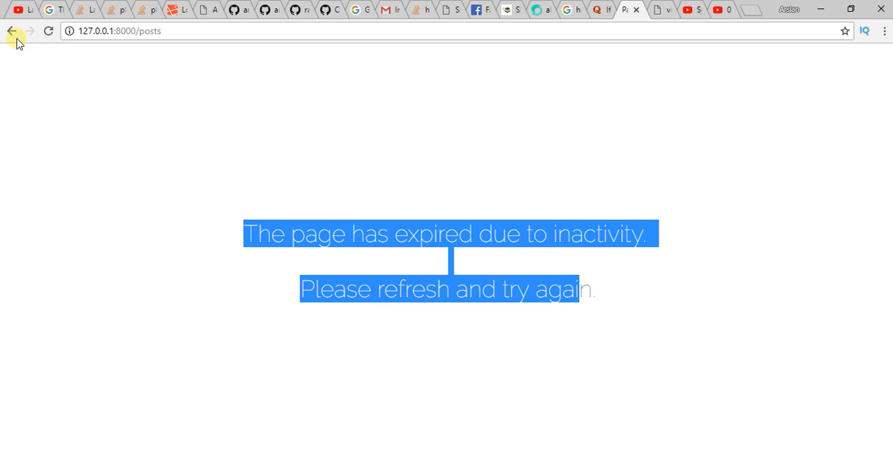
Step: Back on the create form, enter title 'test' and body 'test body', then submit with the token
{"action": "left_click", "coordinate": [11, 30]}
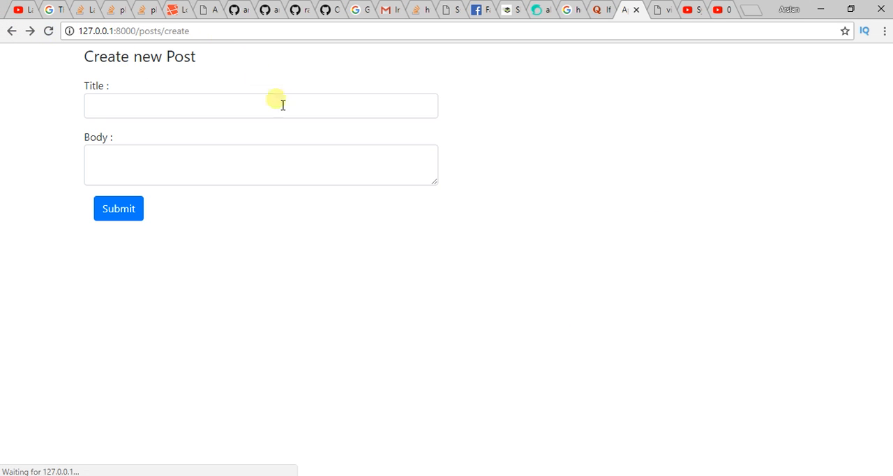
{"action": "type", "text": "asda"}
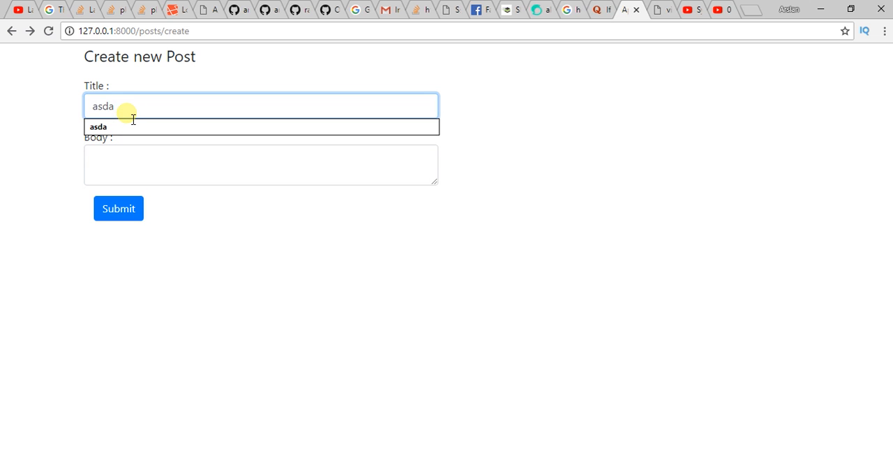
{"action": "type", "text": "test"}
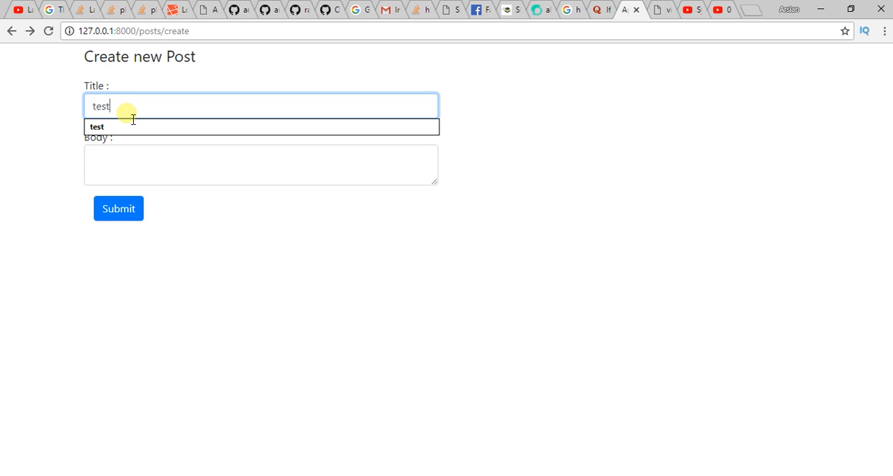
{"action": "left_click", "coordinate": [261, 165]}
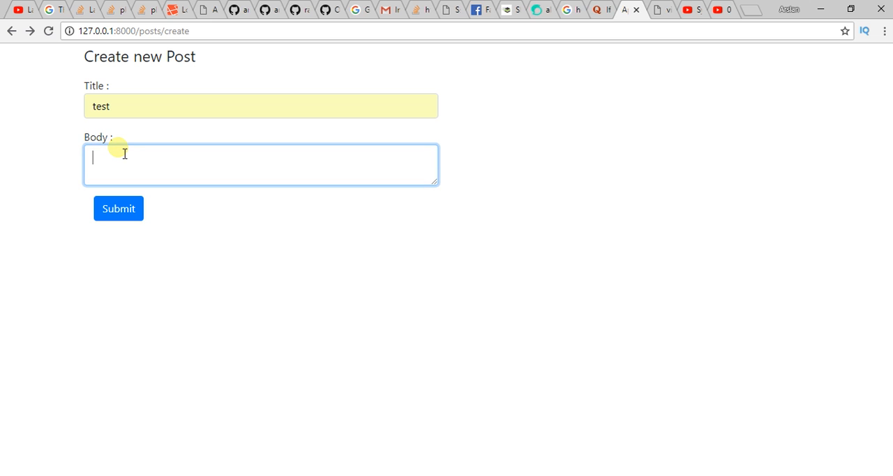
{"action": "type", "text": "test body"}
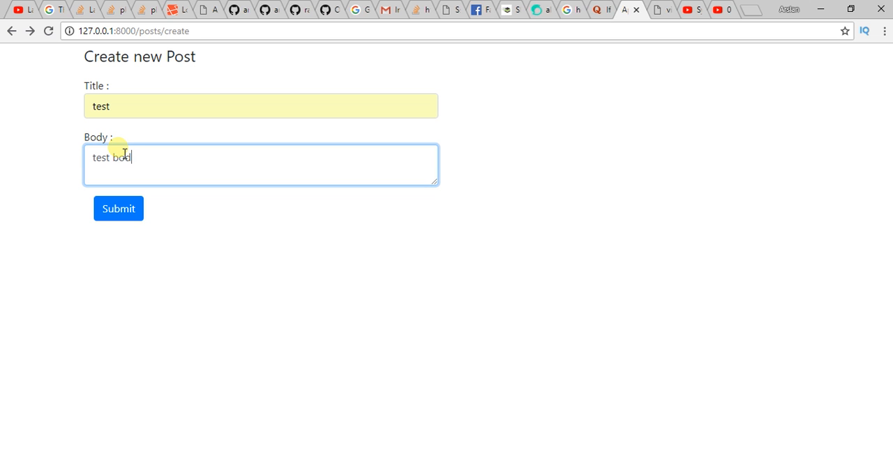
{"action": "left_click", "coordinate": [118, 208]}
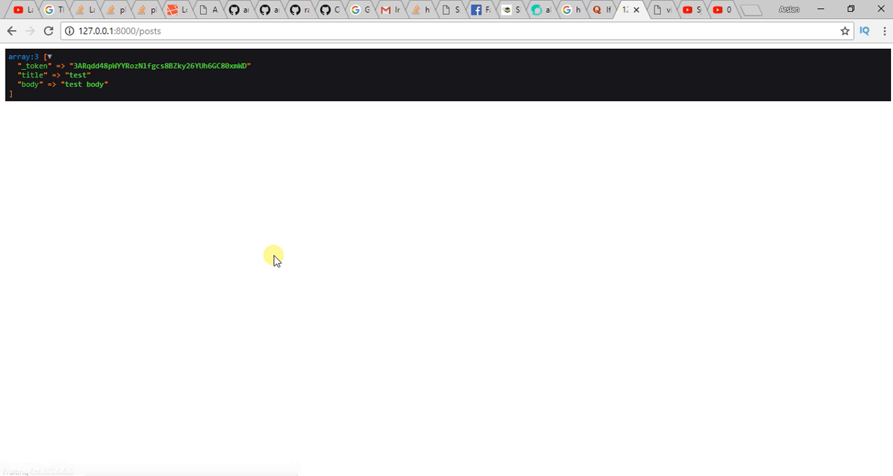